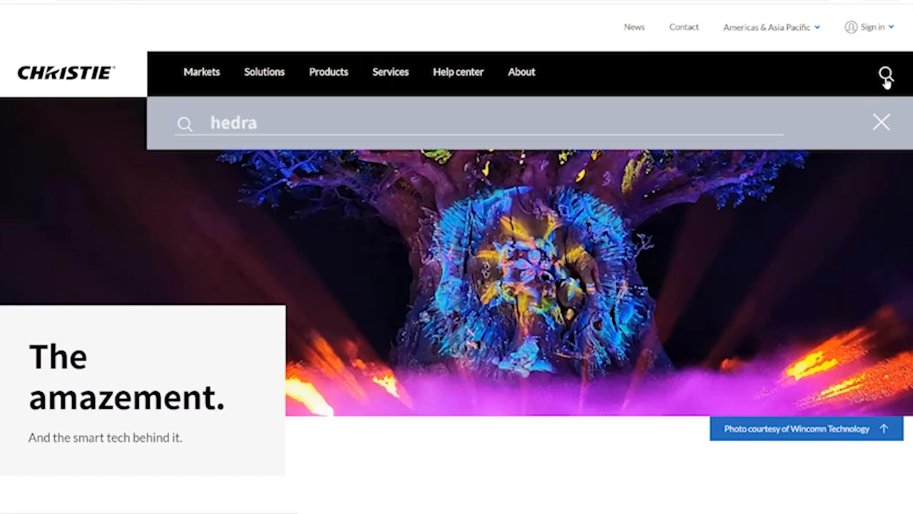
# - Submit the 'hedra' search to list five results, including Hedra Standard and Hedra Pro-Video
pyautogui.press('Enter')
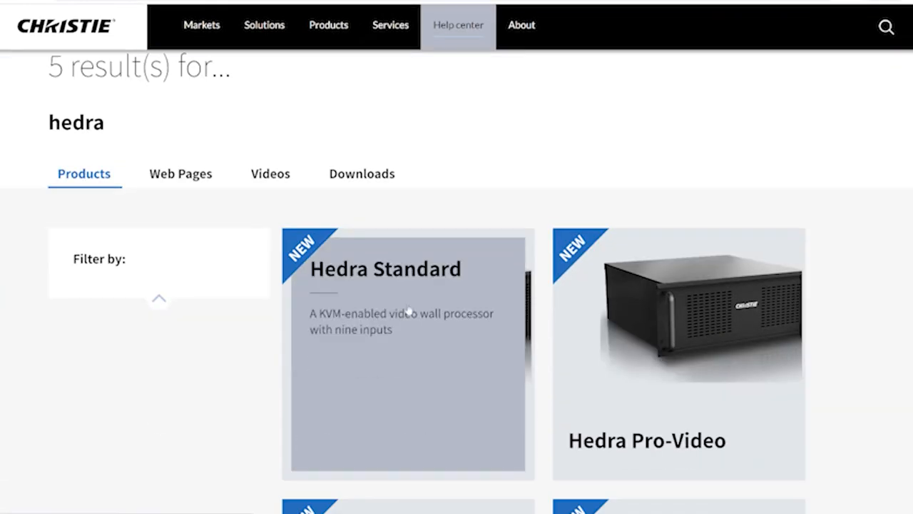